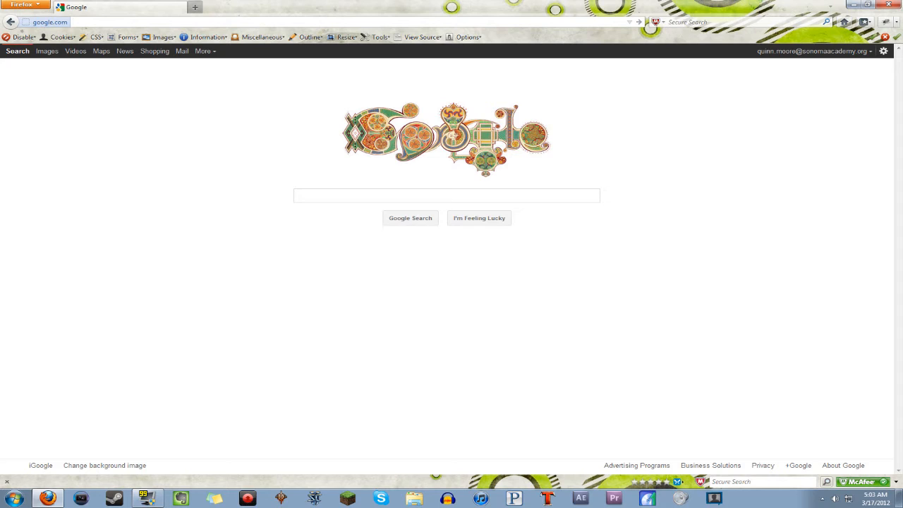
pyautogui.click(77, 23)
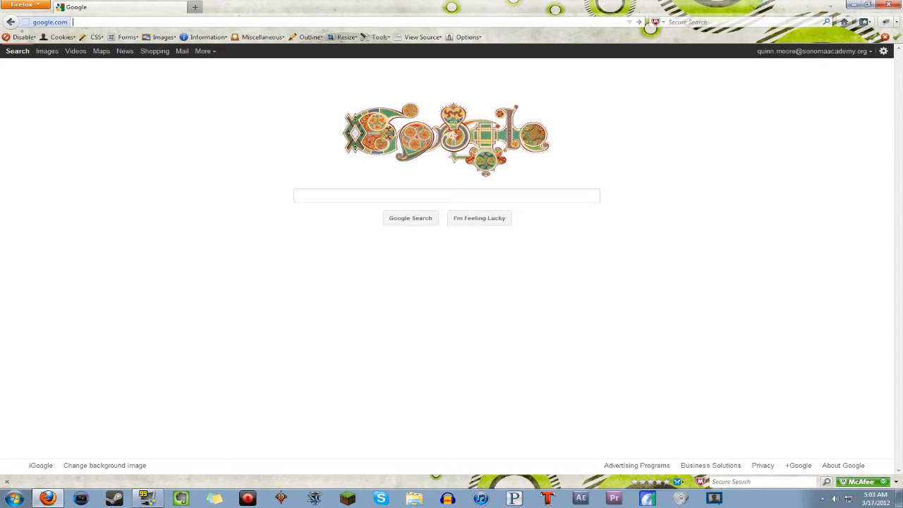
pyautogui.write('t')
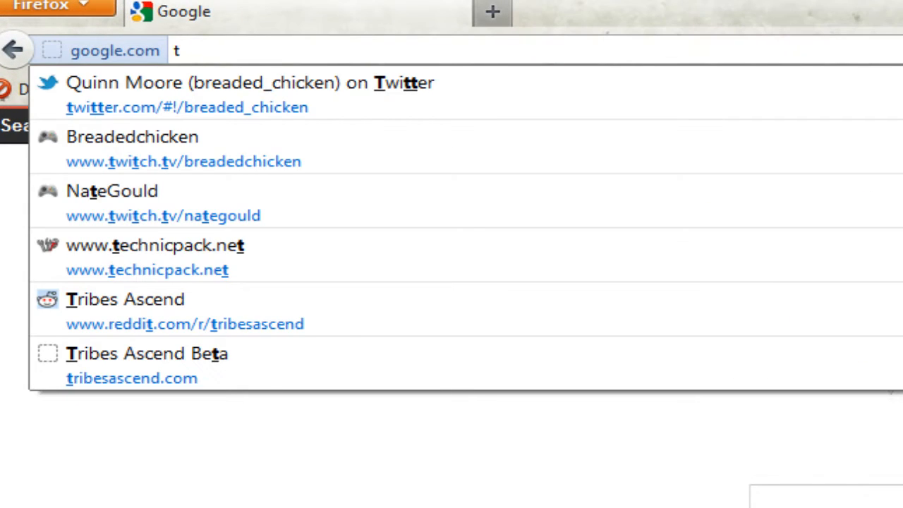
pyautogui.write('www.technicpack.net')
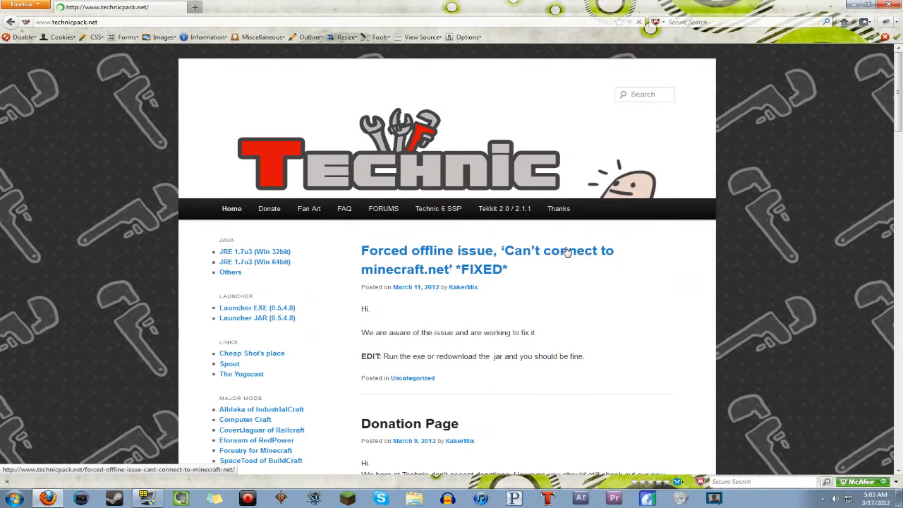
pyautogui.moveTo(276, 295)
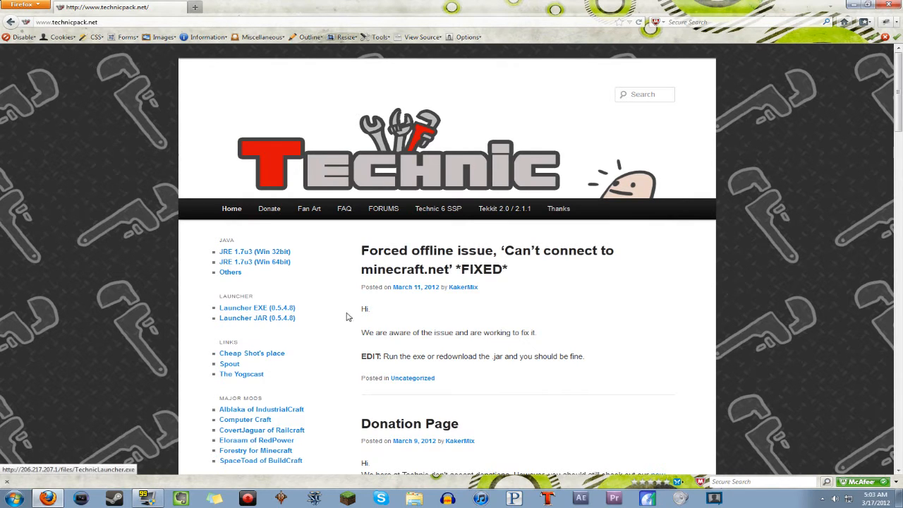
pyautogui.moveTo(310, 324)
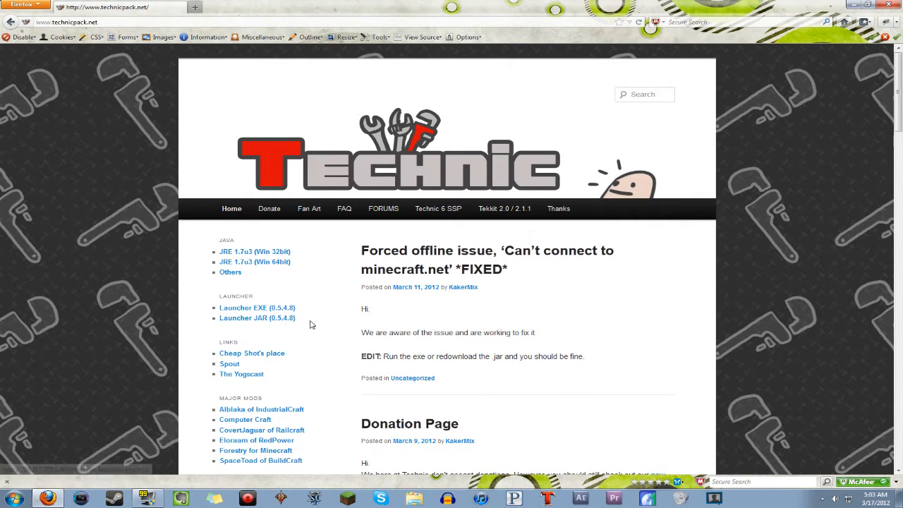
pyautogui.moveTo(257, 317)
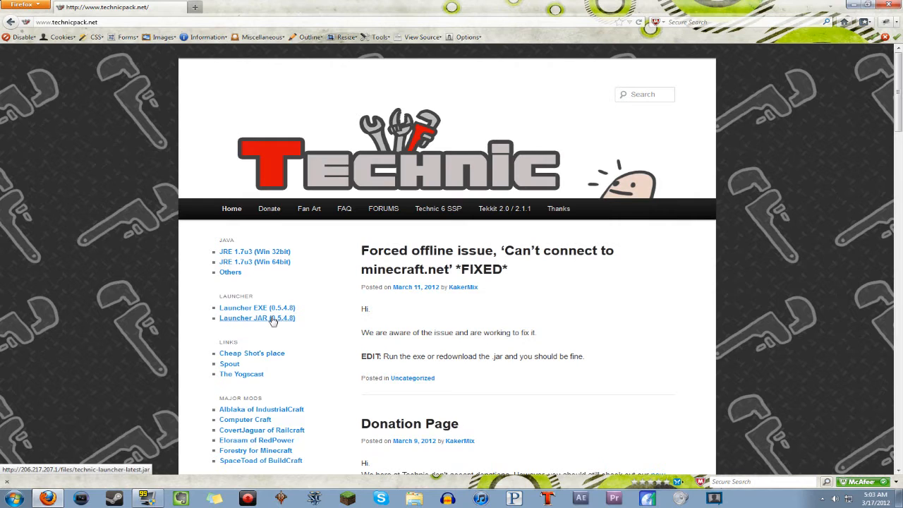
pyautogui.moveTo(257, 319)
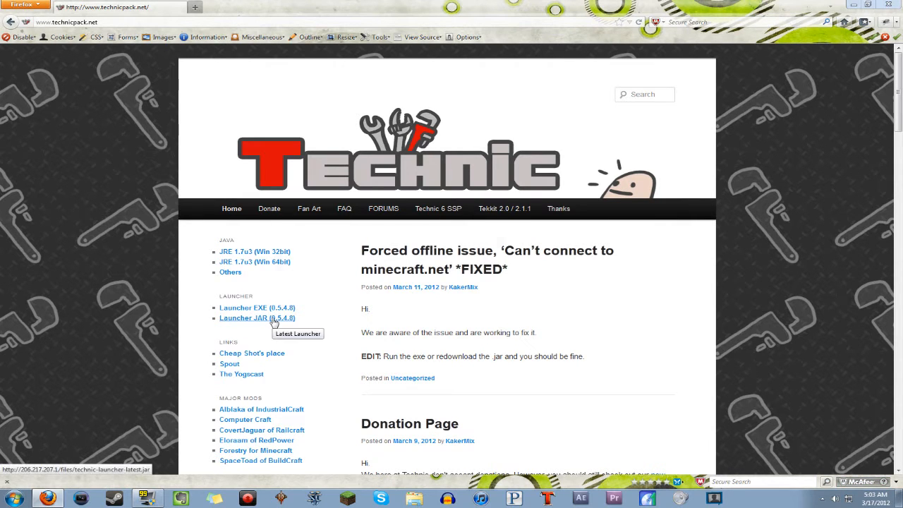
# Download the Launcher JAR (0.5.4.8) as technic-launcher-latest.jar and run it
pyautogui.click(255, 319)
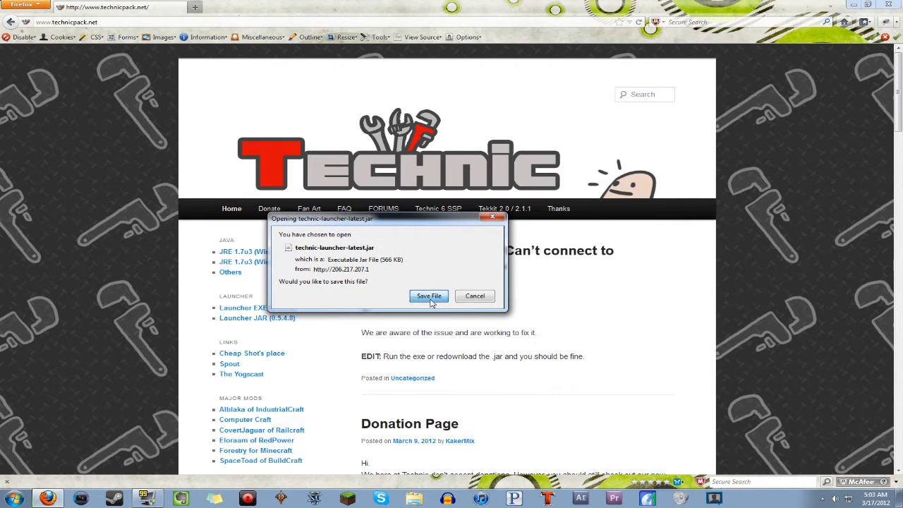
pyautogui.click(429, 296)
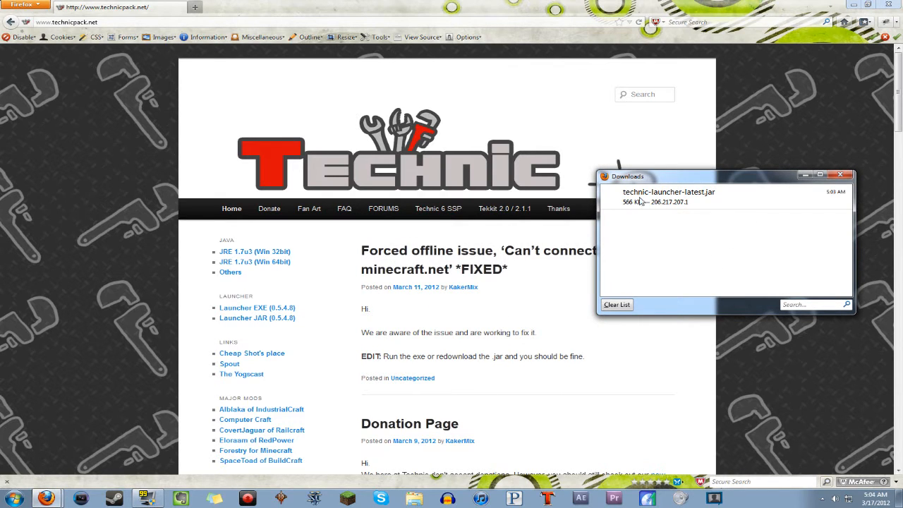
pyautogui.moveTo(739, 203)
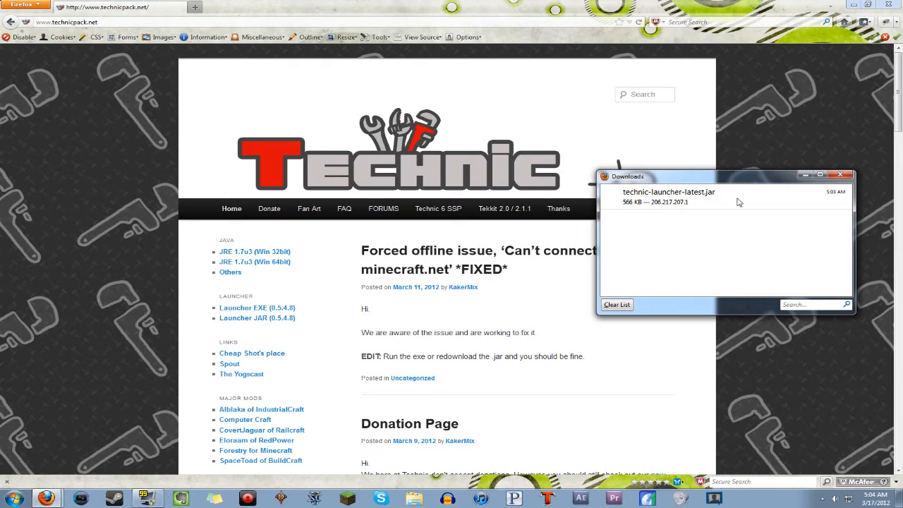
pyautogui.moveTo(711, 278)
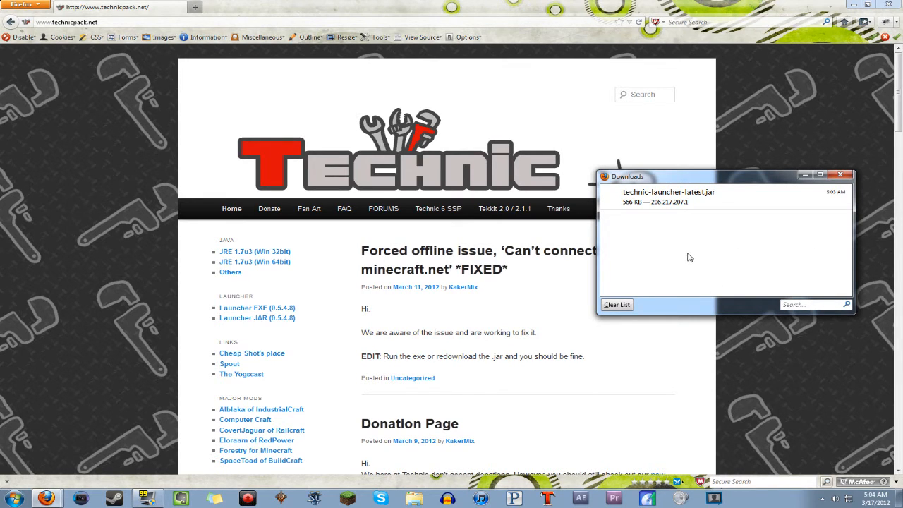
pyautogui.moveTo(688, 234)
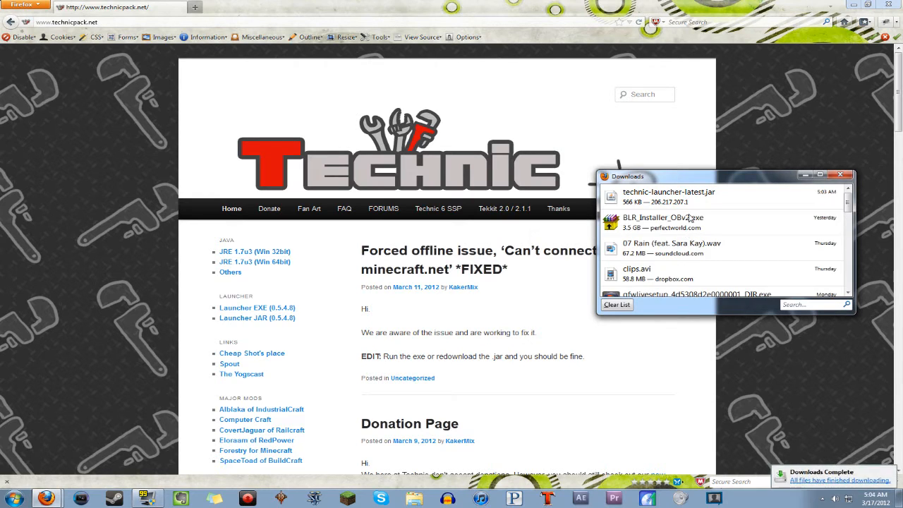
pyautogui.moveTo(708, 213)
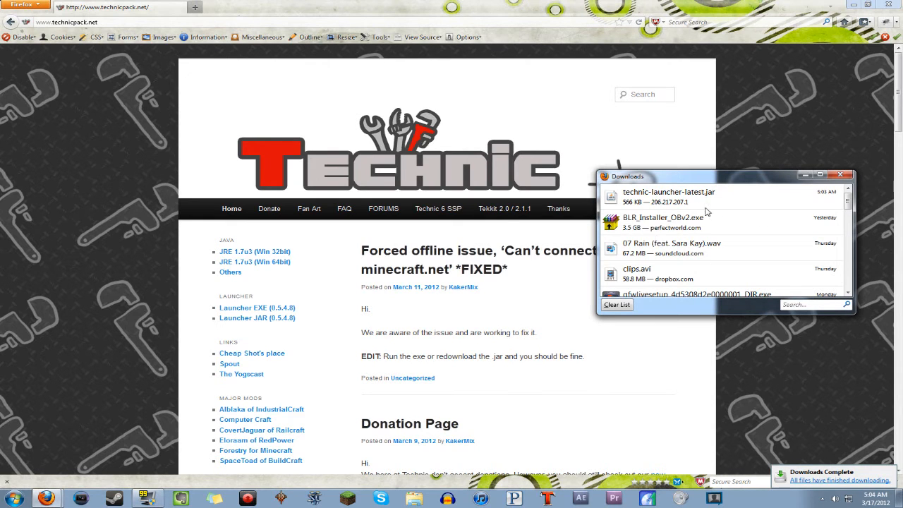
pyautogui.click(668, 198)
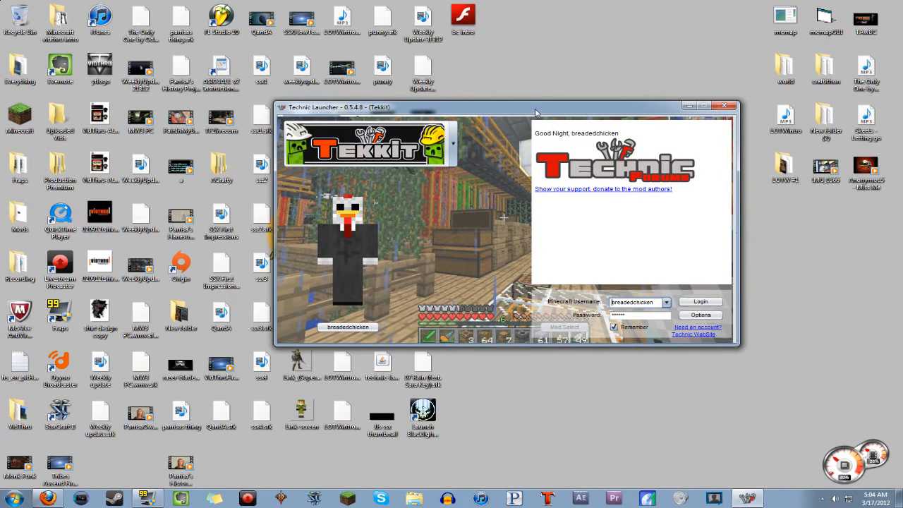
# Bring up the Technic Launcher's Options with the Tekkit modpack selected
pyautogui.click(451, 144)
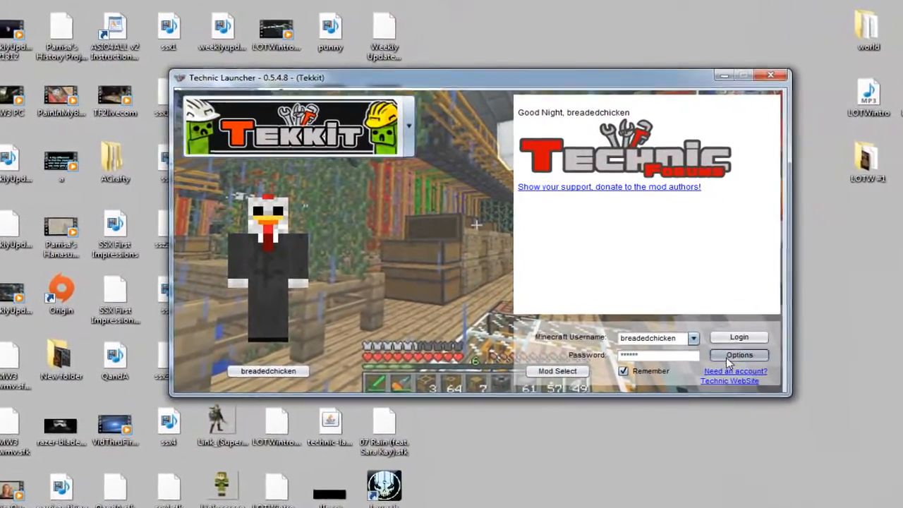
pyautogui.click(739, 356)
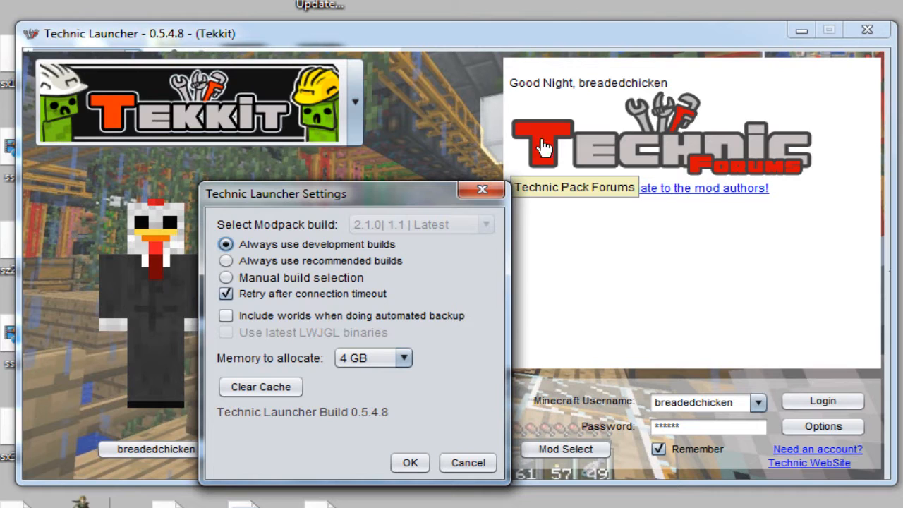
pyautogui.moveTo(367, 366)
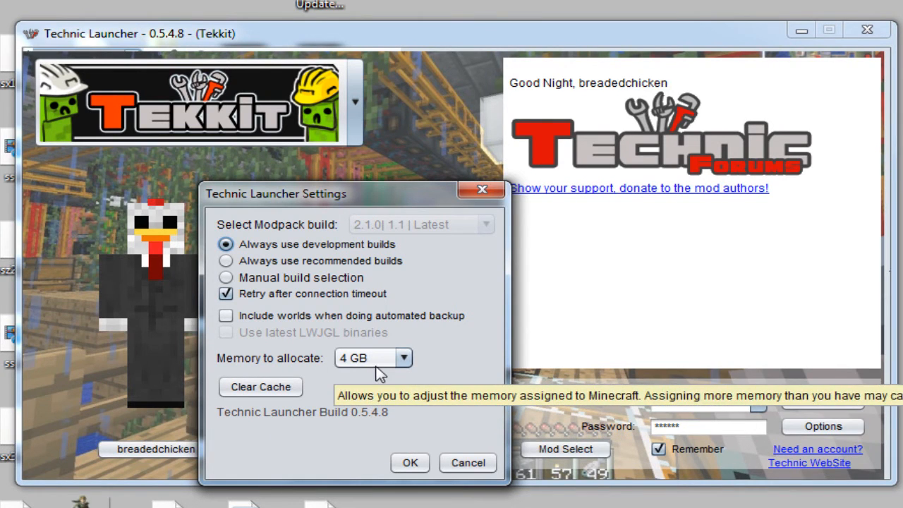
# Allocate 1 GB of memory, keep development builds, and confirm the settings
pyautogui.click(403, 358)
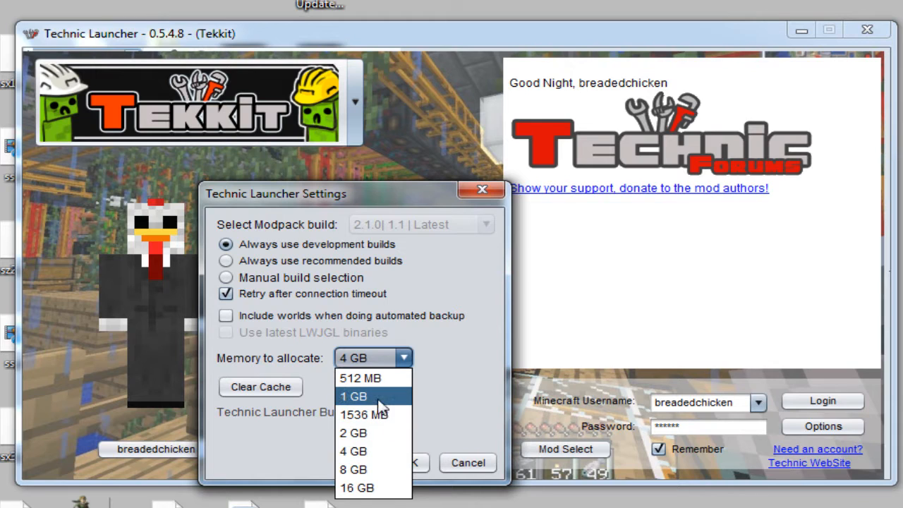
pyautogui.click(353, 395)
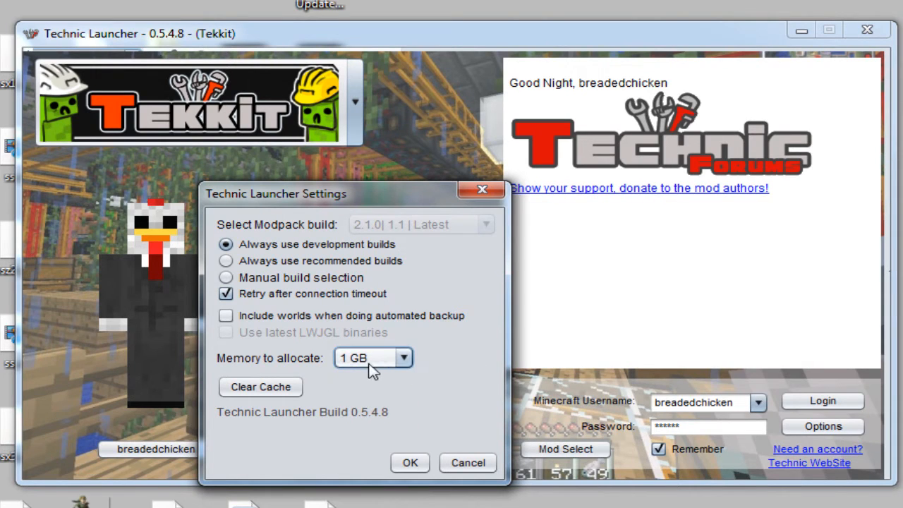
pyautogui.moveTo(372, 358)
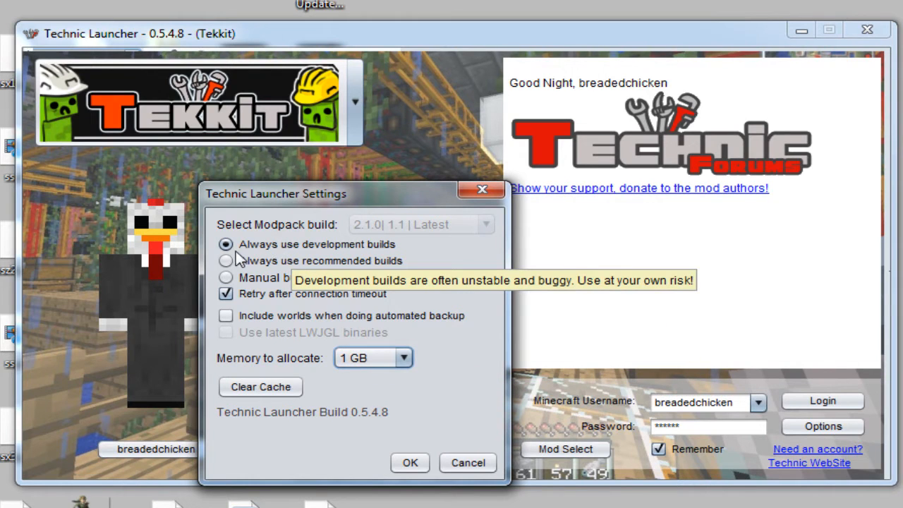
pyautogui.moveTo(327, 276)
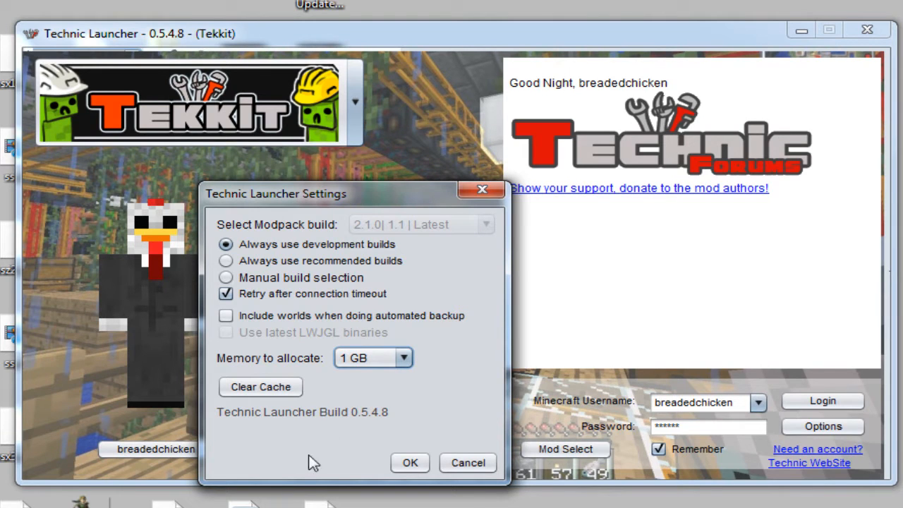
pyautogui.moveTo(539, 378)
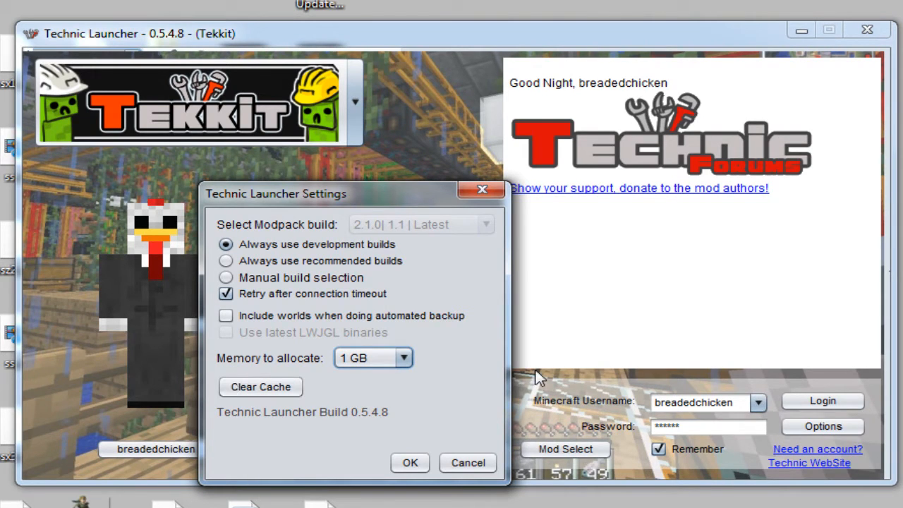
pyautogui.moveTo(237, 366)
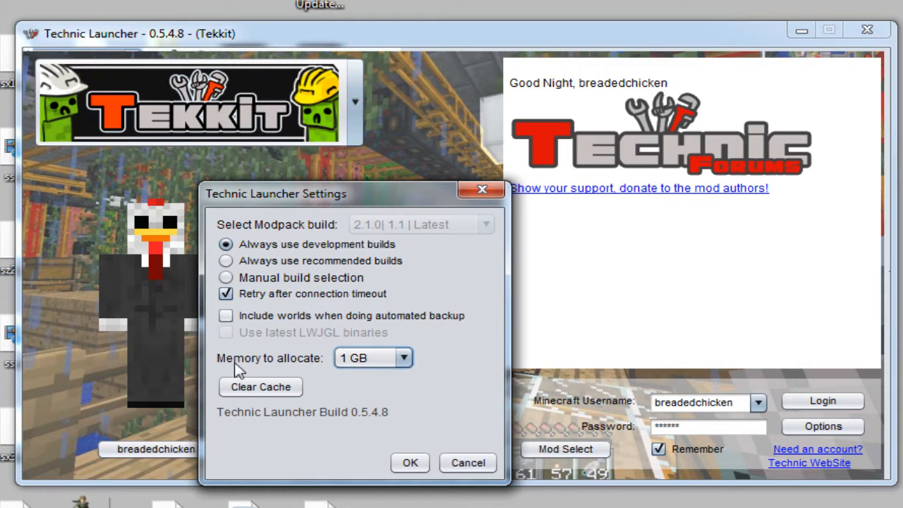
pyautogui.moveTo(426, 359)
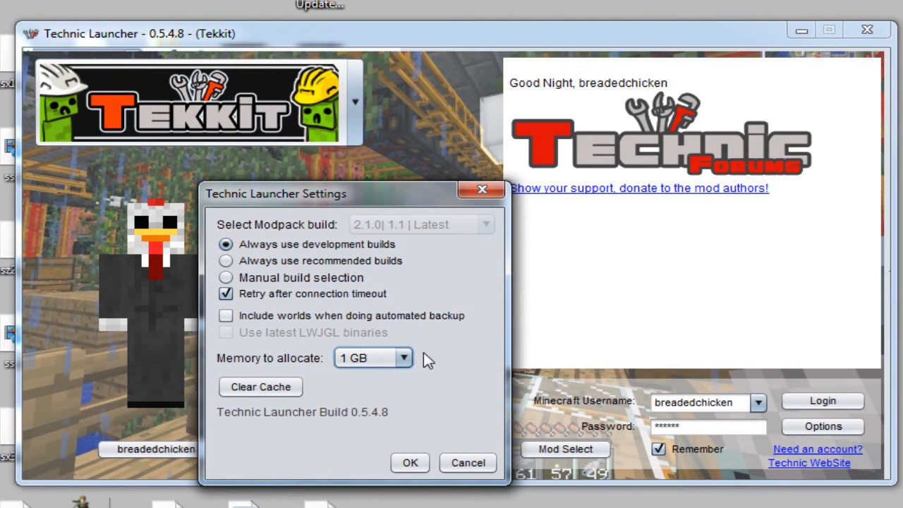
pyautogui.moveTo(409, 462)
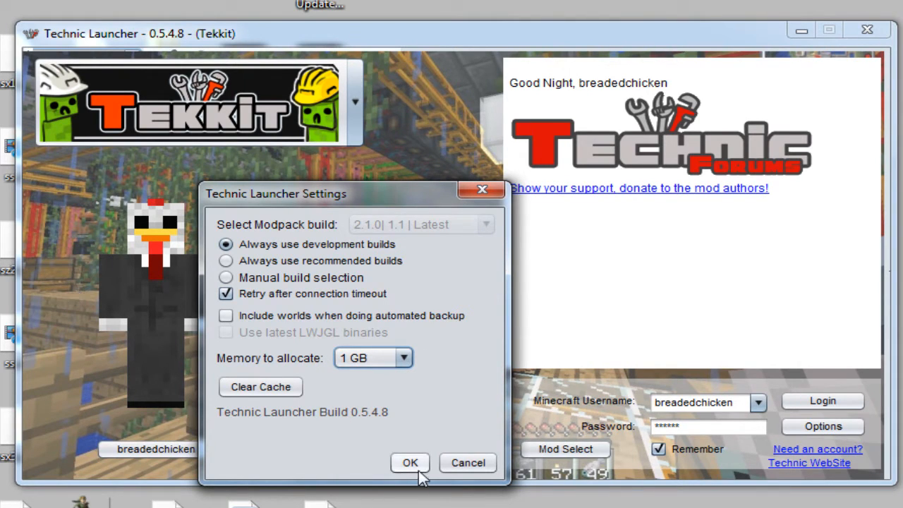
pyautogui.click(409, 462)
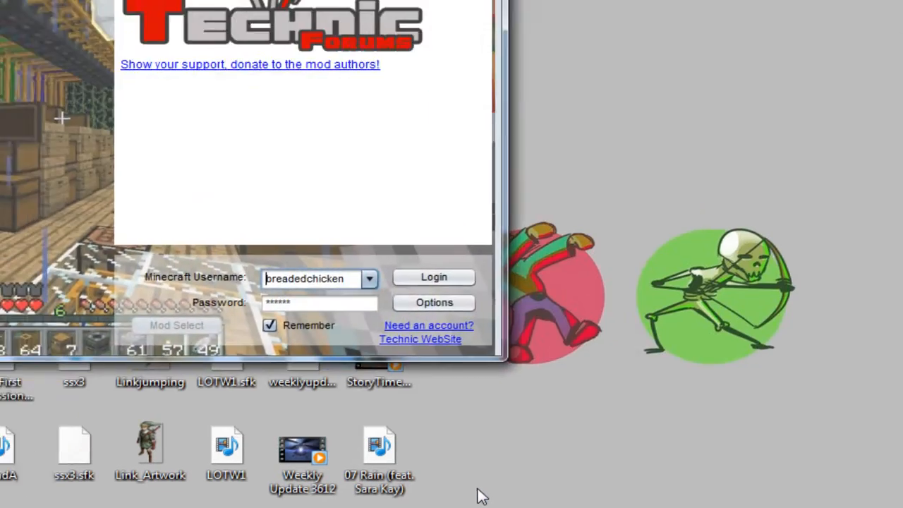
# Log in as breadedchicken so Tekkit starts connecting and launching
pyautogui.click(434, 277)
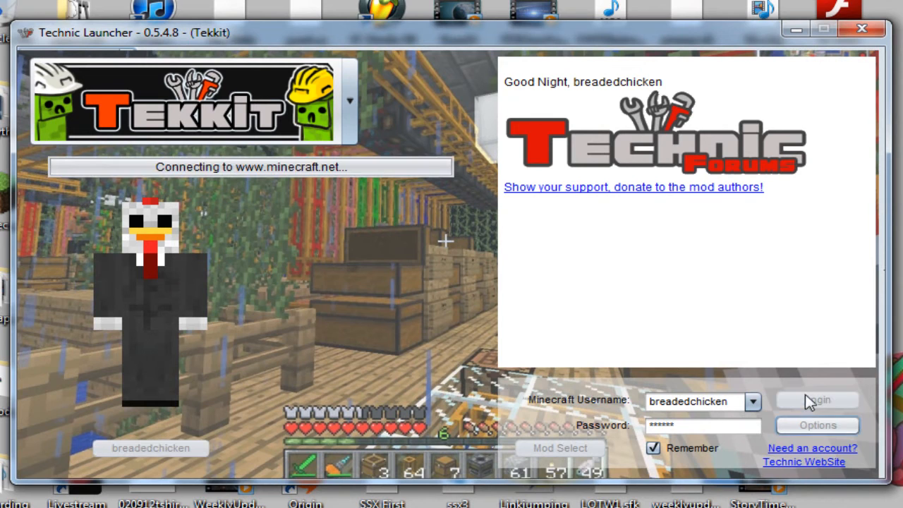
pyautogui.click(817, 400)
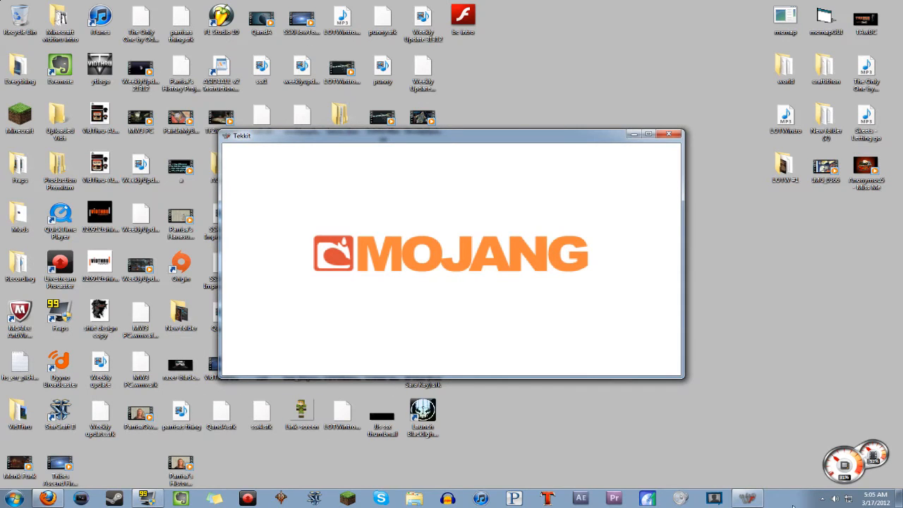
pyautogui.moveTo(746, 498)
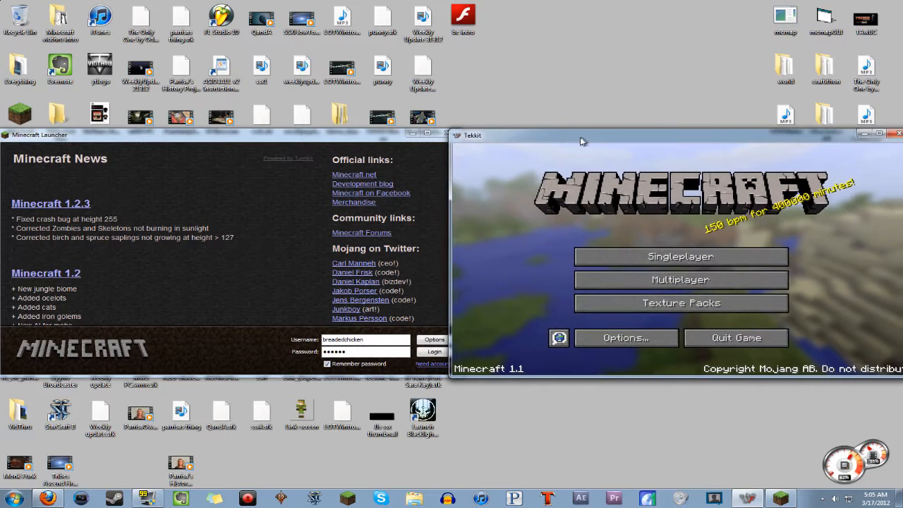
# Log in through the Minecraft Launcher to run regular Minecraft beside Tekkit
pyautogui.click(434, 351)
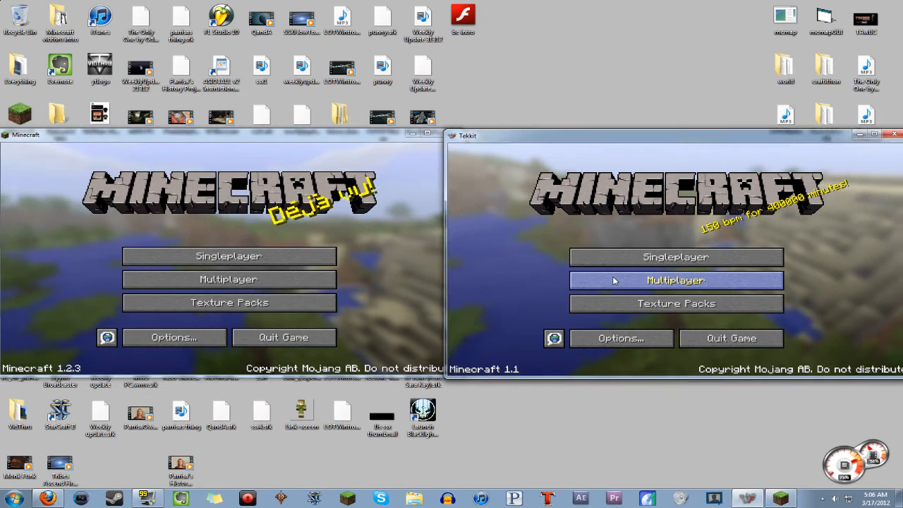
# Show the multiplayer server lists in both Tekkit and regular Minecraft 1.2.3
pyautogui.click(674, 280)
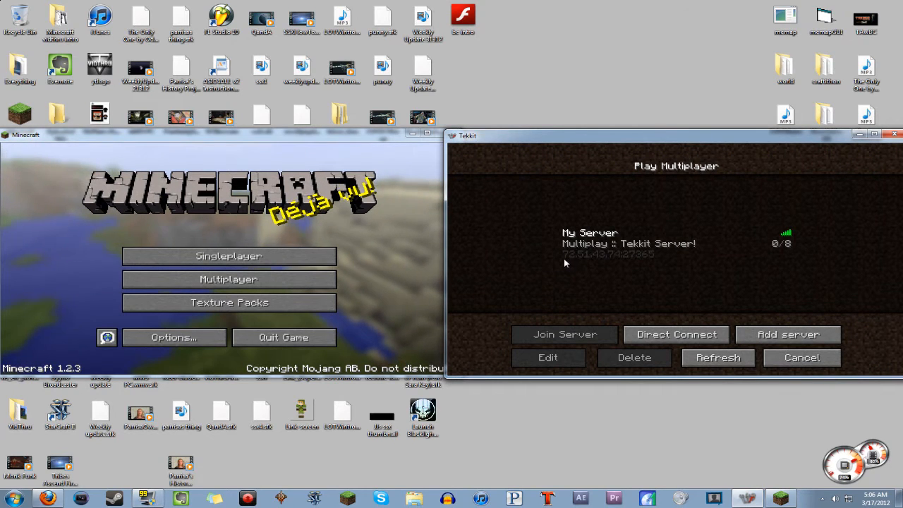
pyautogui.moveTo(606, 263)
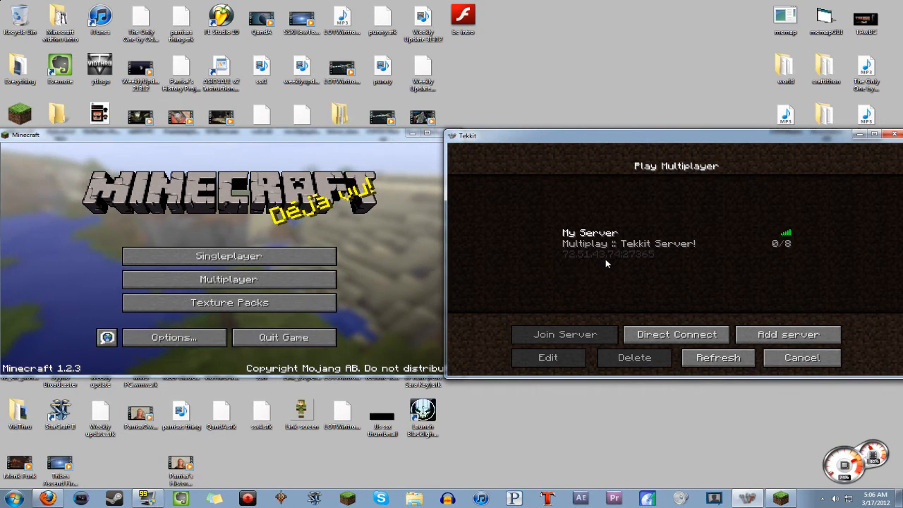
pyautogui.moveTo(632, 265)
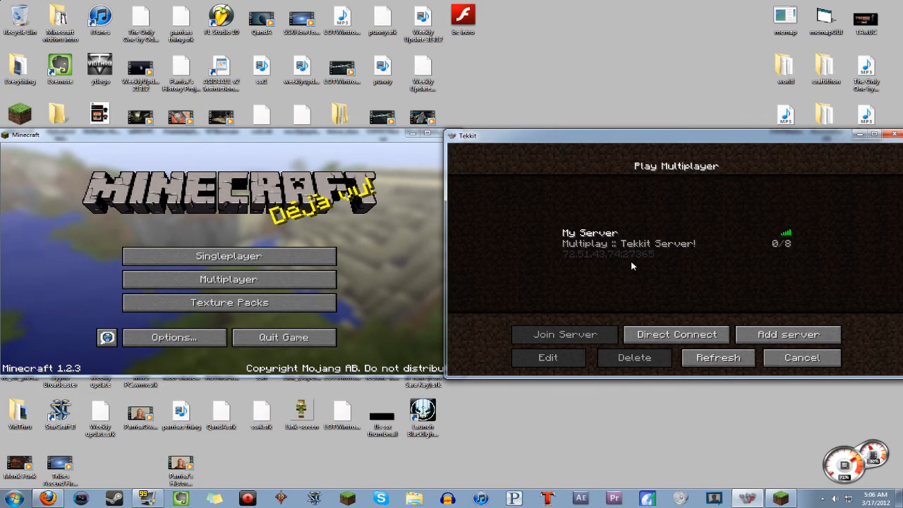
pyautogui.click(229, 279)
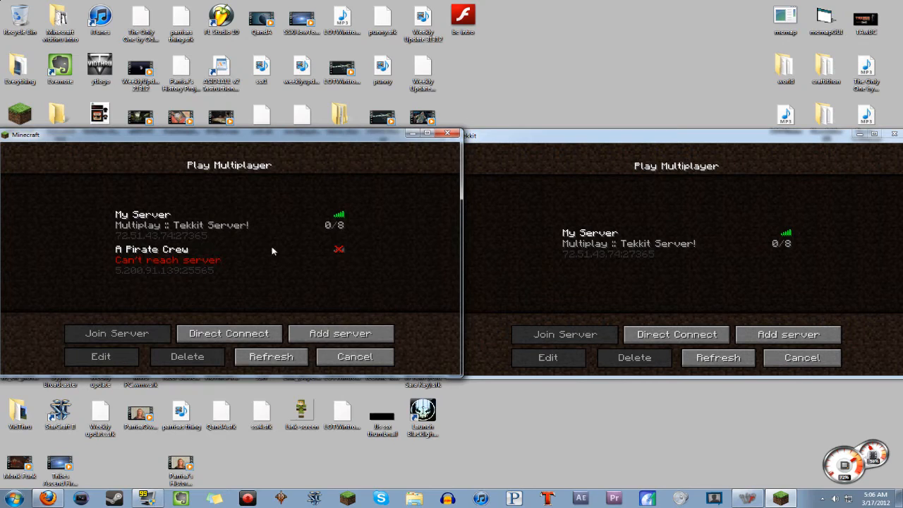
pyautogui.moveTo(289, 237)
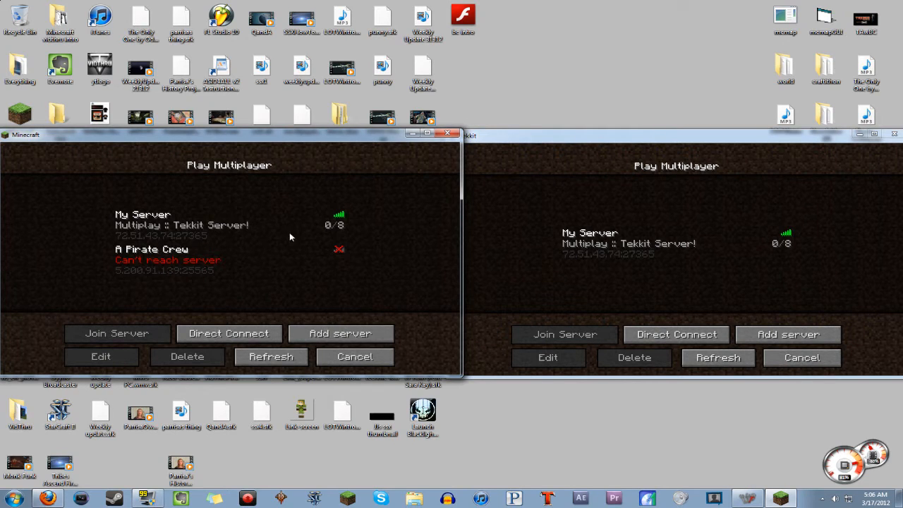
pyautogui.moveTo(110, 246)
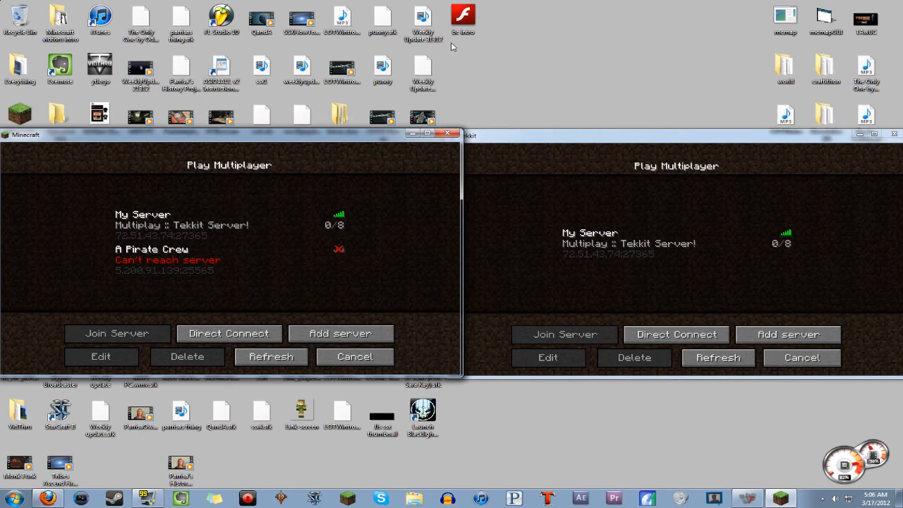
pyautogui.moveTo(480, 234)
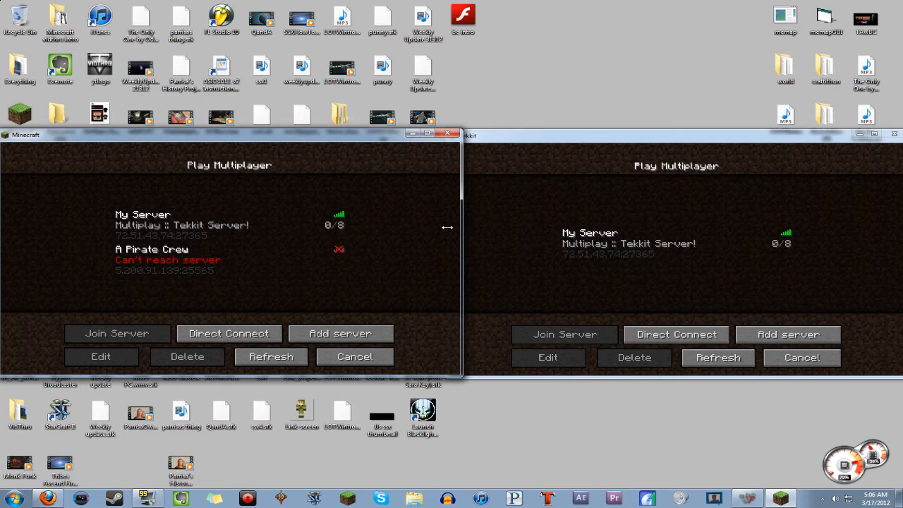
pyautogui.moveTo(493, 110)
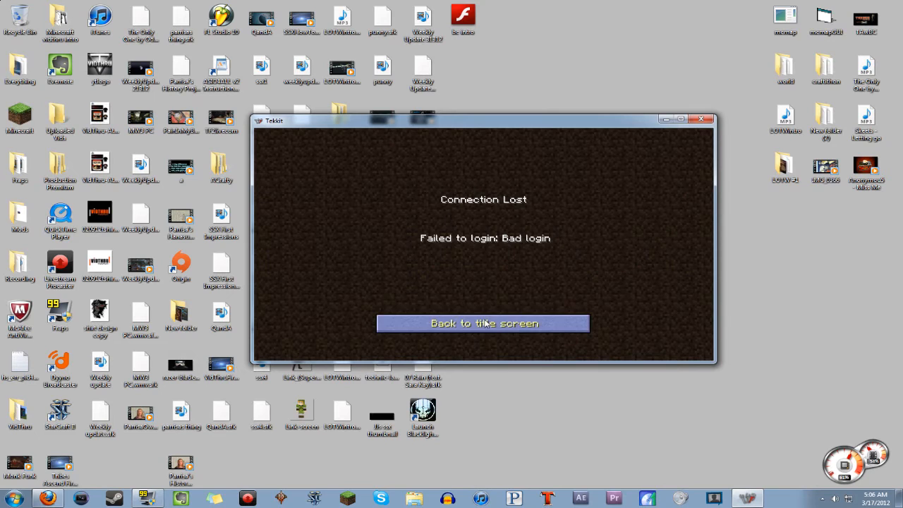
# Dismiss the bad-login message, refresh My Server's status, and return to the title screen
pyautogui.click(484, 323)
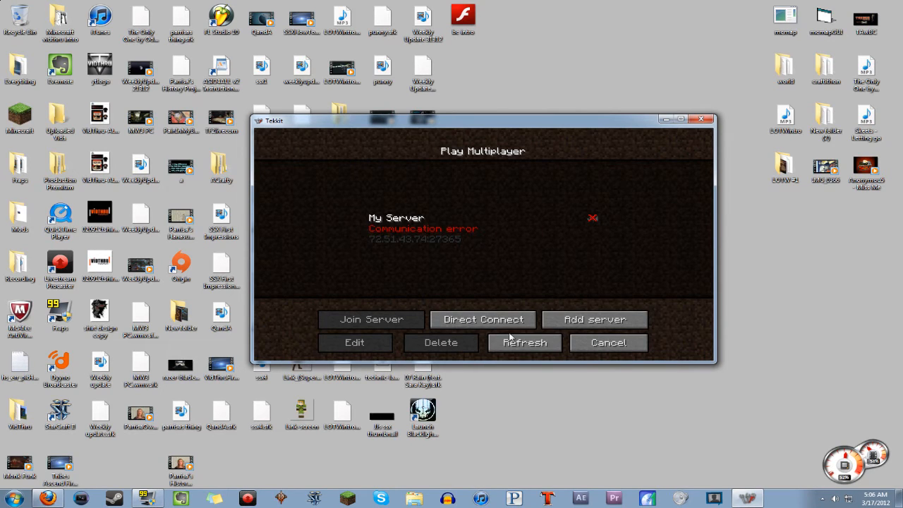
pyautogui.click(525, 343)
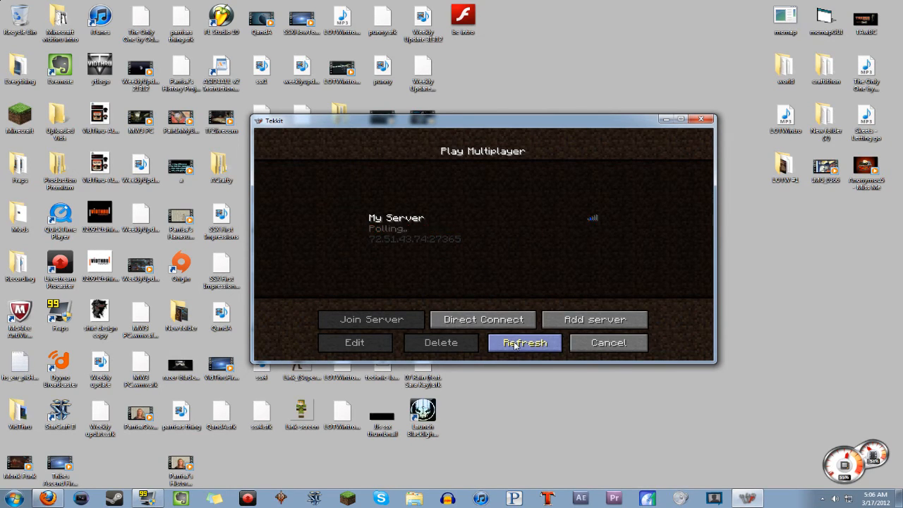
pyautogui.click(607, 343)
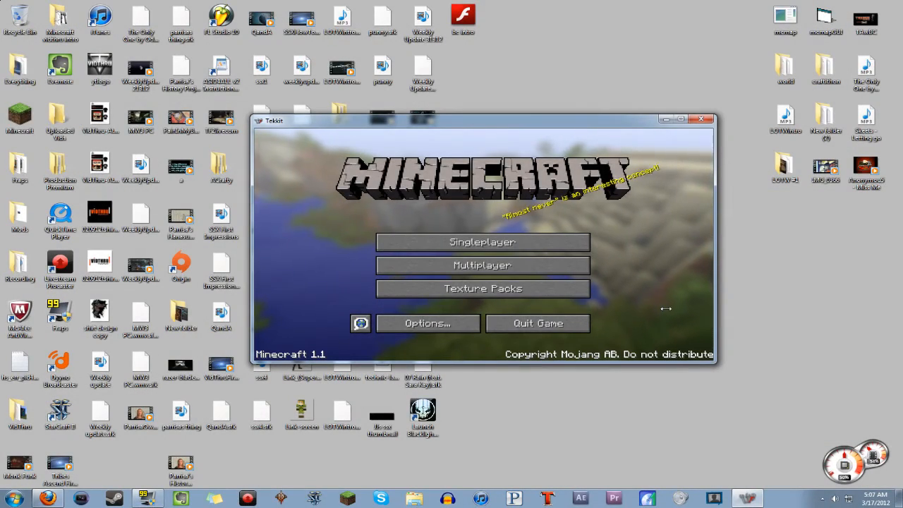